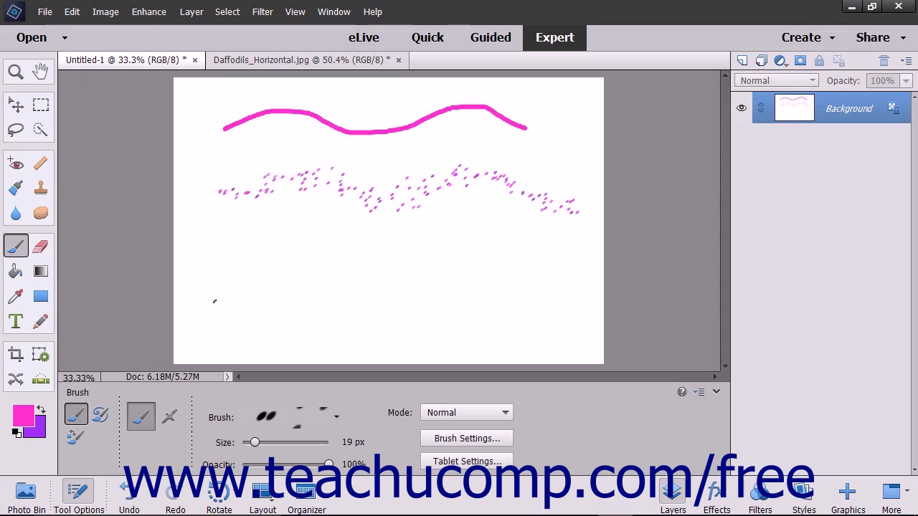
{"action": "mouse_move", "coordinate": [50, 262]}
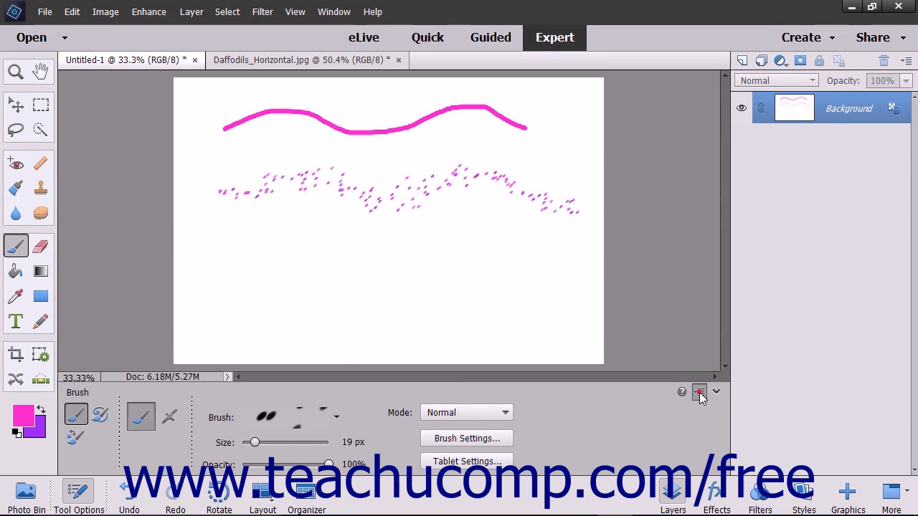
Reset the Brush tool from the Tool Options menu, restoring the soft round 13 px brush
{"action": "left_click", "coordinate": [699, 392]}
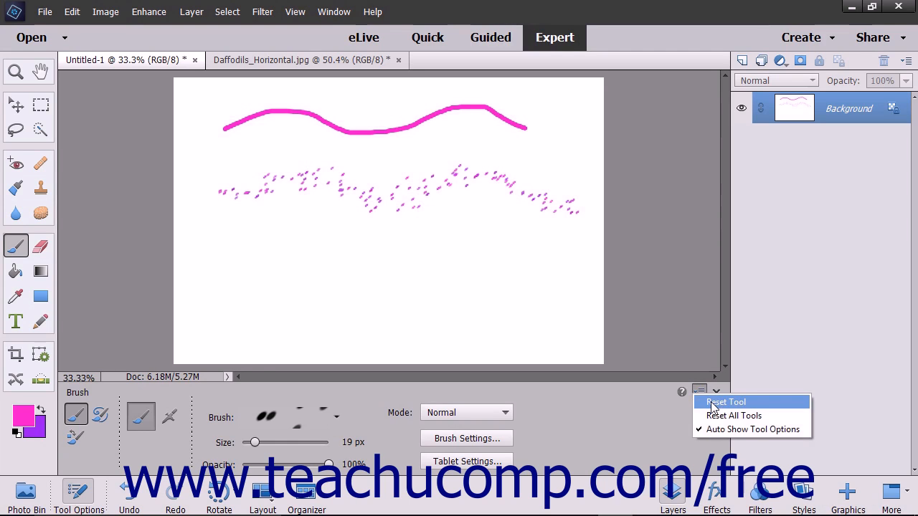
{"action": "left_click", "coordinate": [725, 402]}
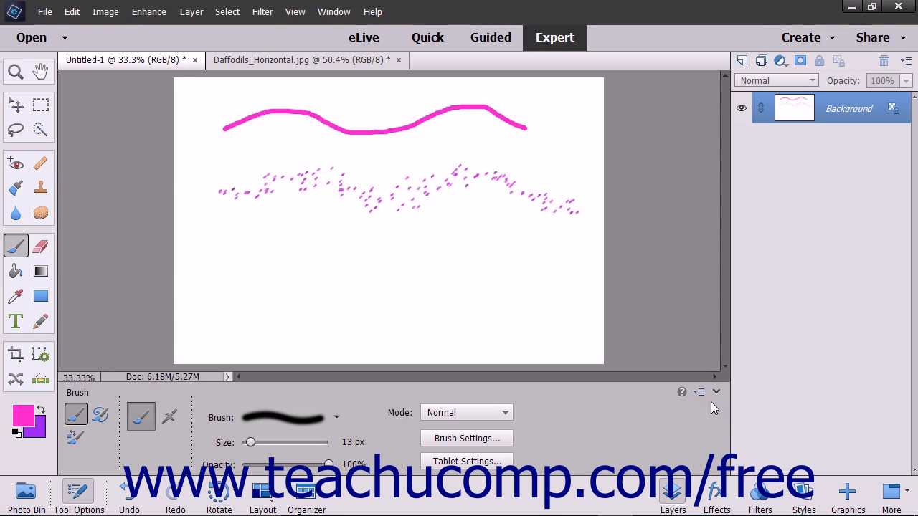
Reset All Tools from the Tool Options menu and confirm the prompt with OK
{"action": "left_click", "coordinate": [716, 392]}
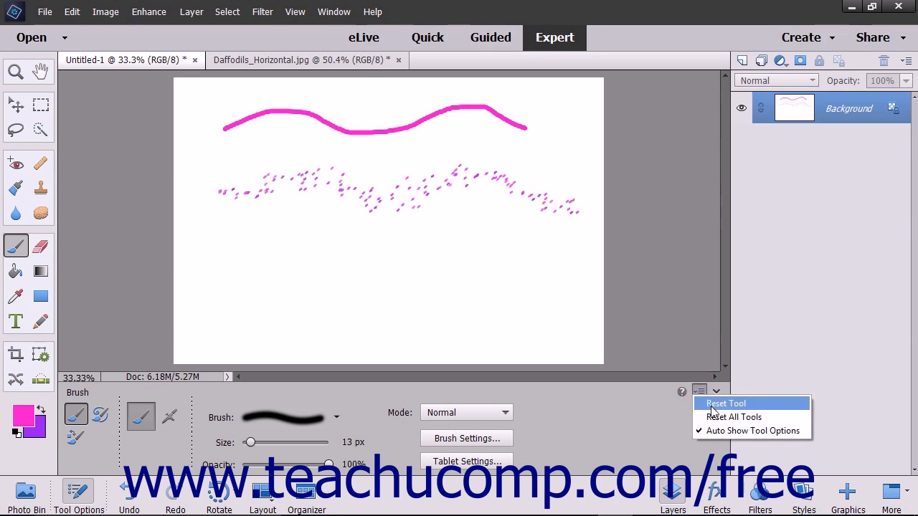
{"action": "mouse_move", "coordinate": [717, 418]}
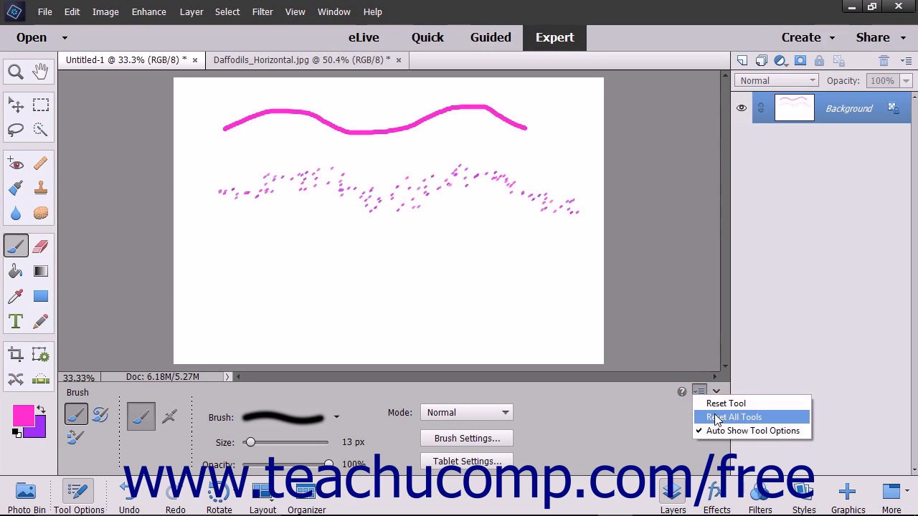
{"action": "left_click", "coordinate": [733, 416]}
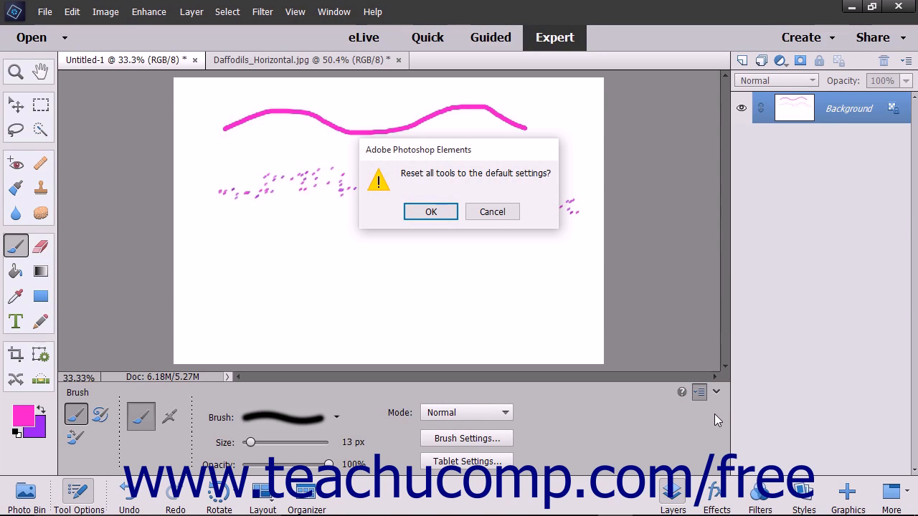
{"action": "mouse_move", "coordinate": [538, 257]}
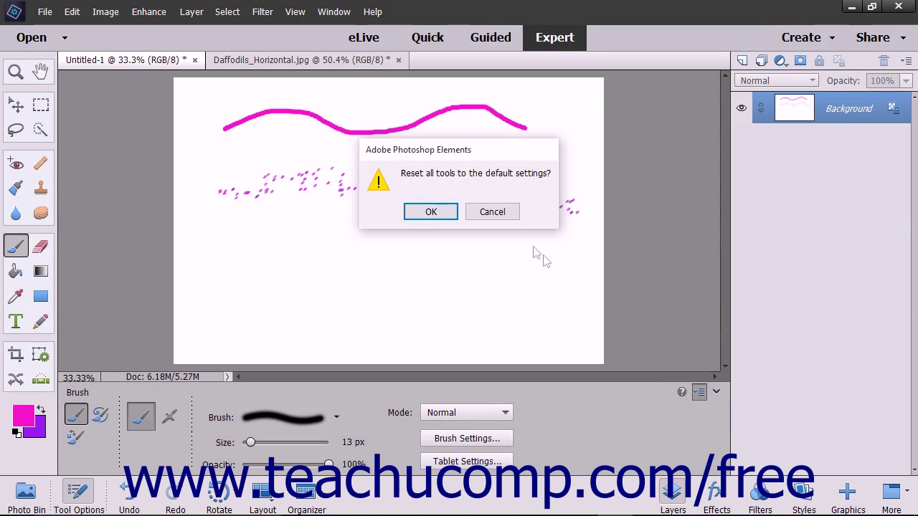
{"action": "left_click", "coordinate": [431, 212]}
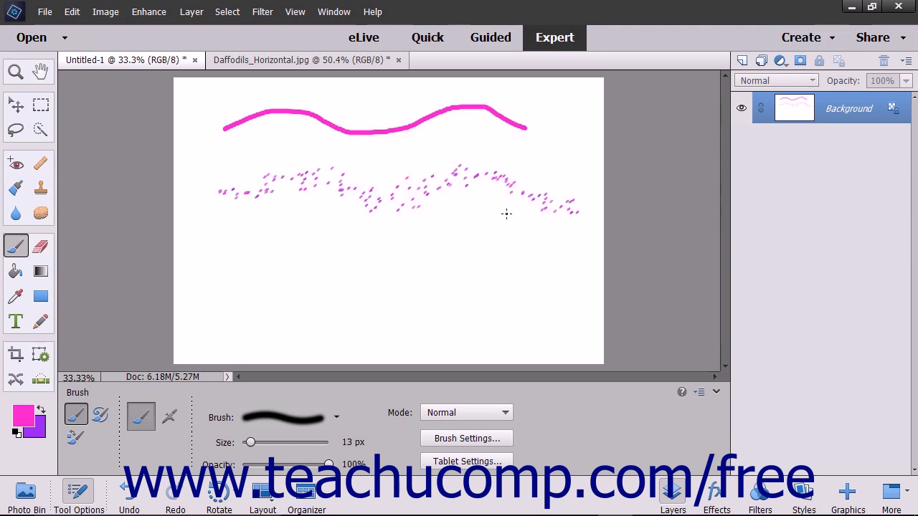
{"action": "mouse_move", "coordinate": [420, 281]}
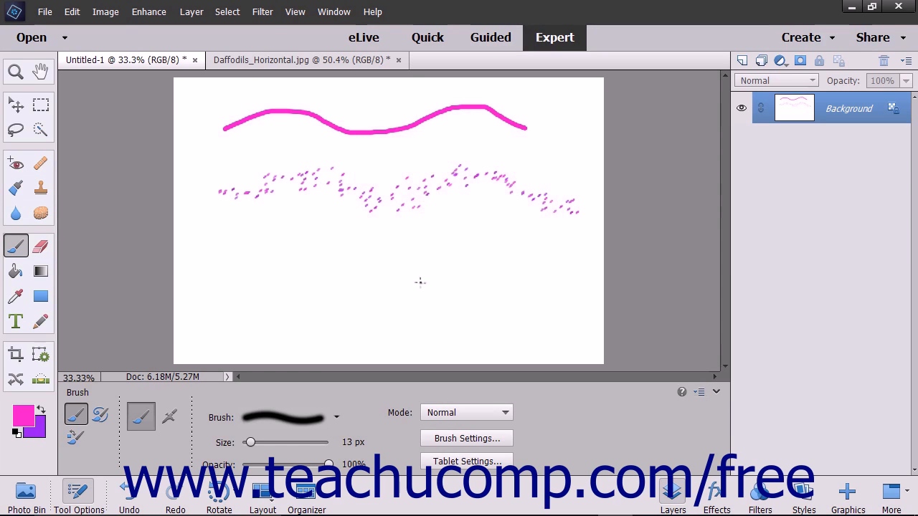
{"action": "mouse_move", "coordinate": [398, 302]}
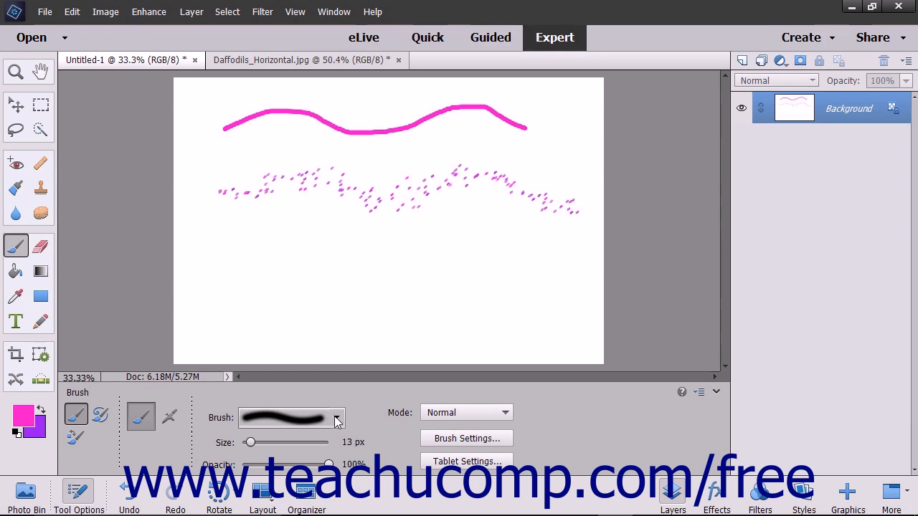
Restore the default brush set via Reset Brushes in the brush picker, keeping the 13 px round brush
{"action": "left_click", "coordinate": [338, 418]}
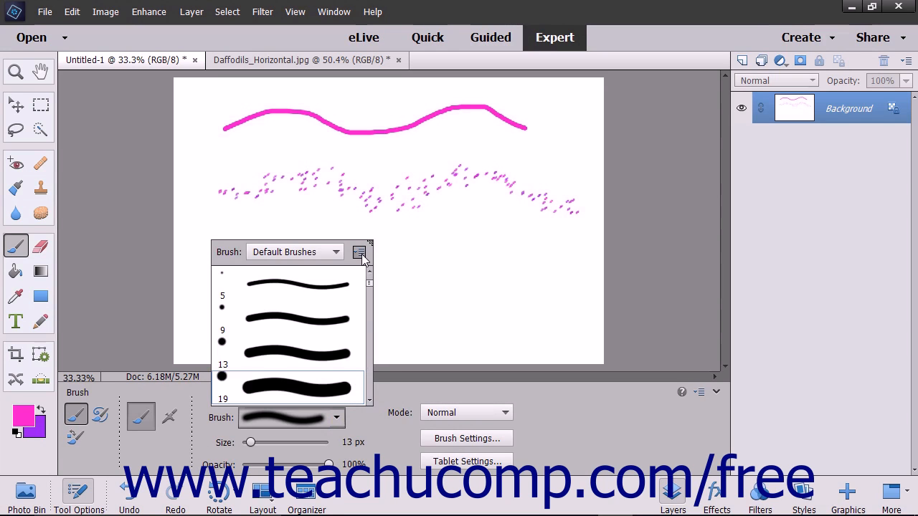
{"action": "left_click", "coordinate": [360, 251]}
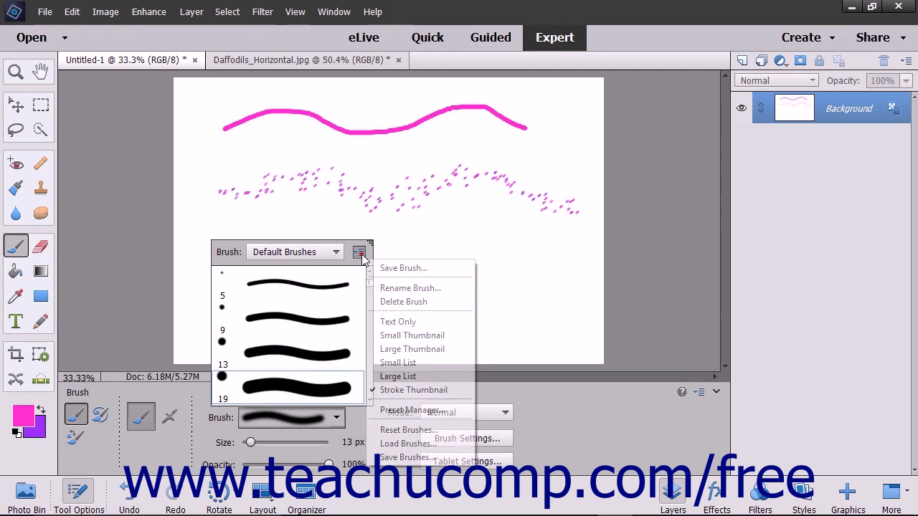
{"action": "mouse_move", "coordinate": [421, 268]}
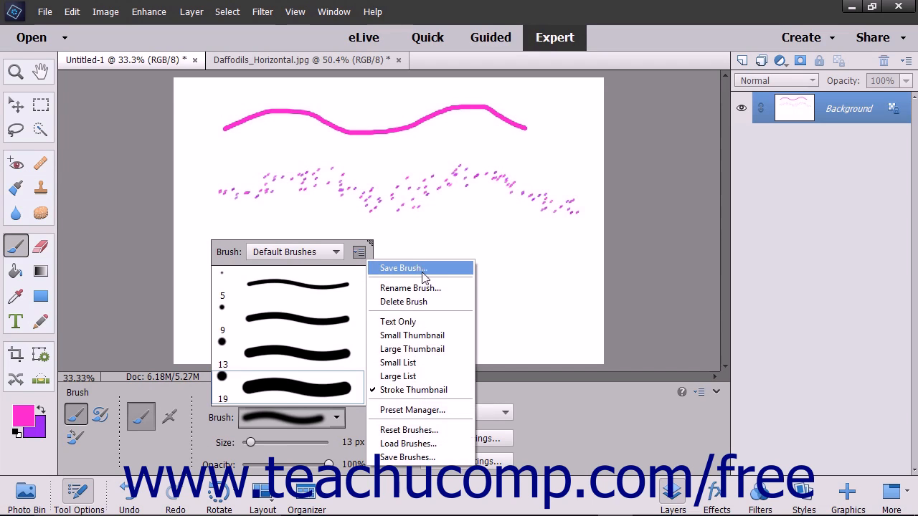
{"action": "mouse_move", "coordinate": [408, 430]}
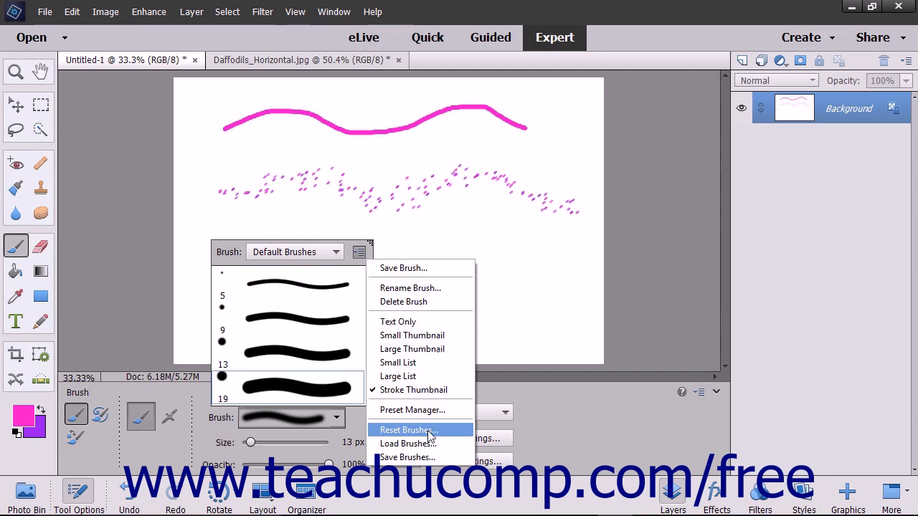
{"action": "left_click", "coordinate": [407, 430]}
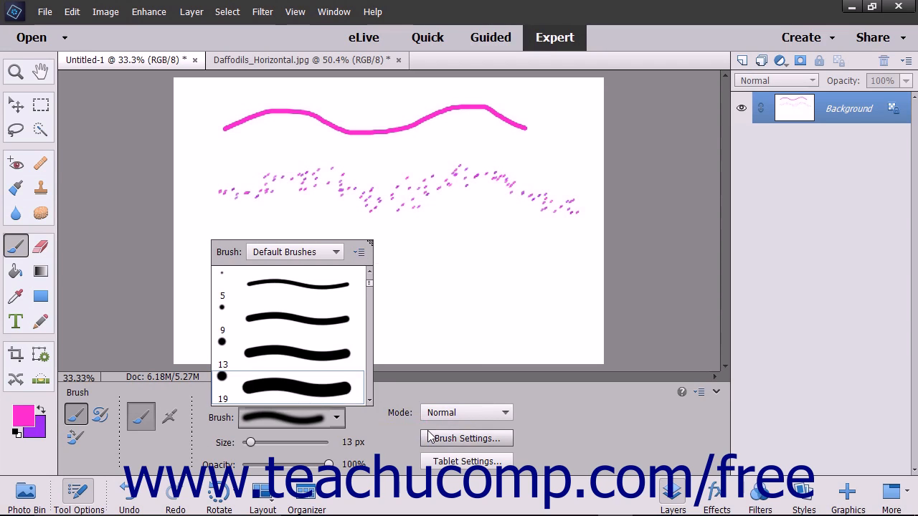
{"action": "left_click", "coordinate": [391, 436]}
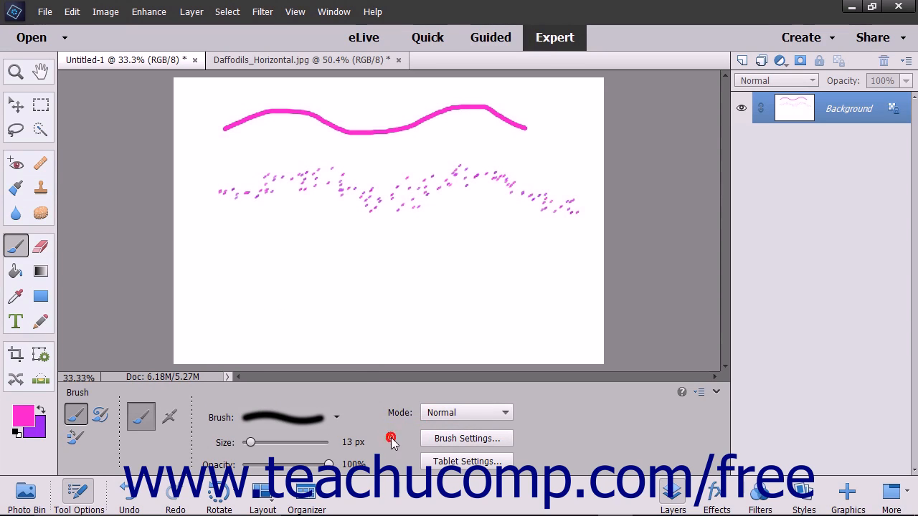